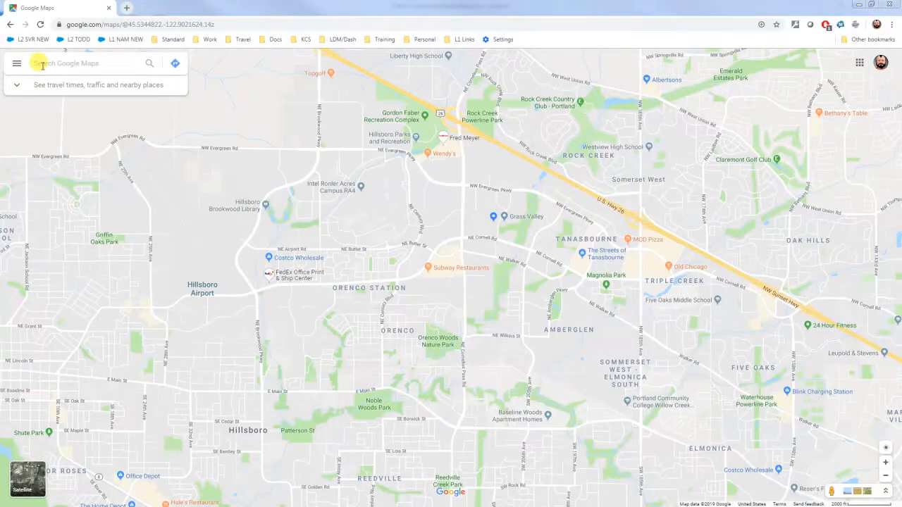
# Step: Find Hotel Bemelmans - Post from recent searches and start directions with it as destination
pyautogui.click(77, 62)
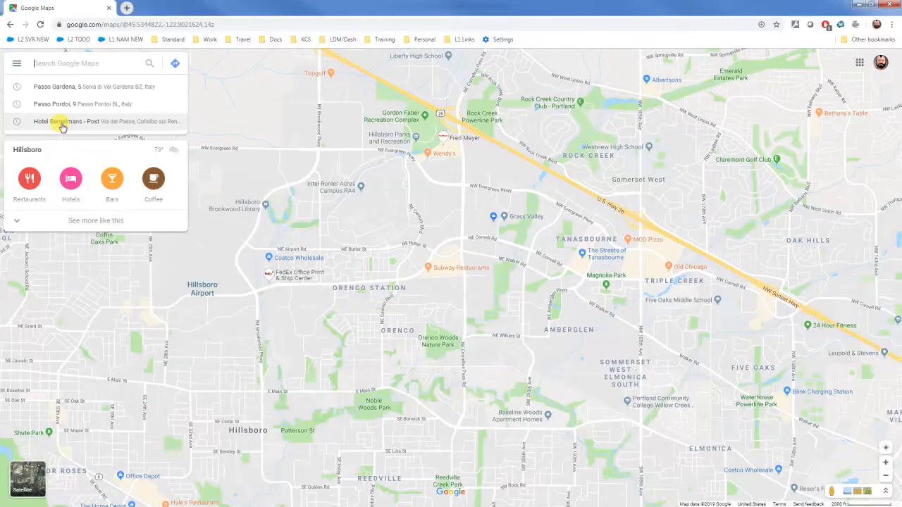
pyautogui.click(65, 122)
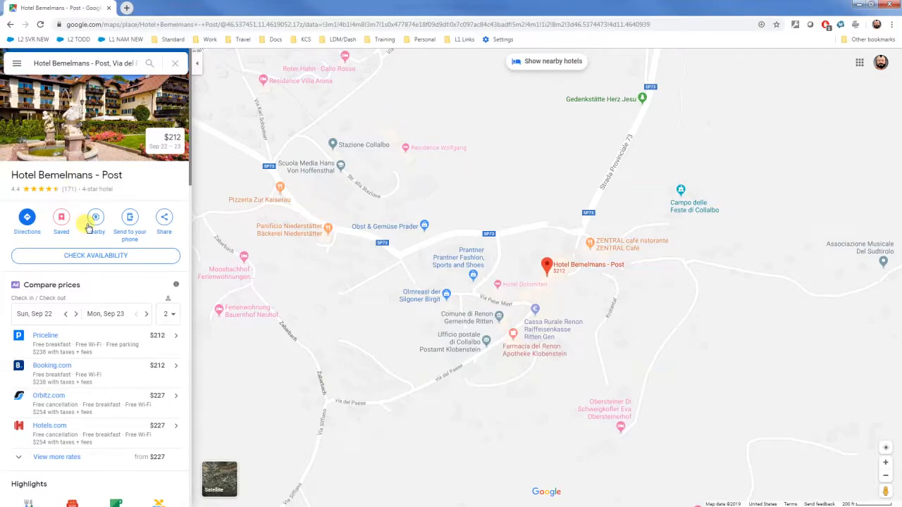
pyautogui.click(96, 217)
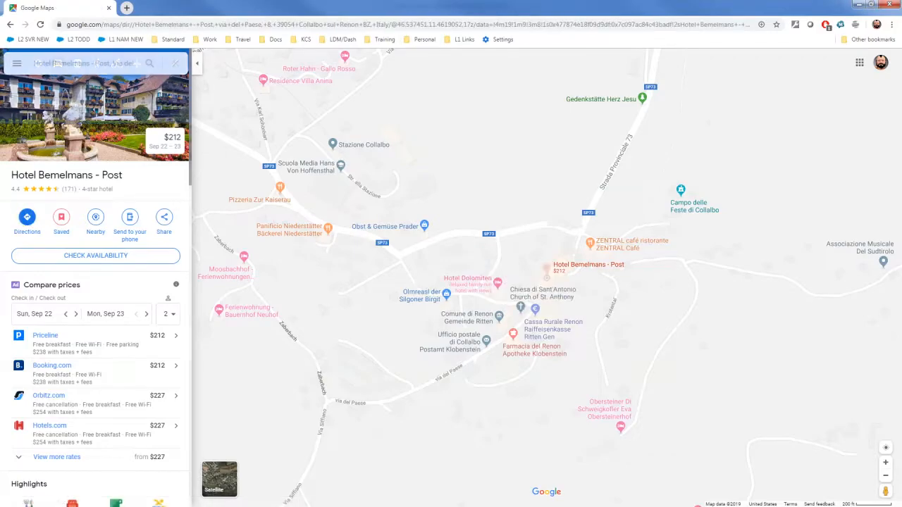
pyautogui.click(27, 217)
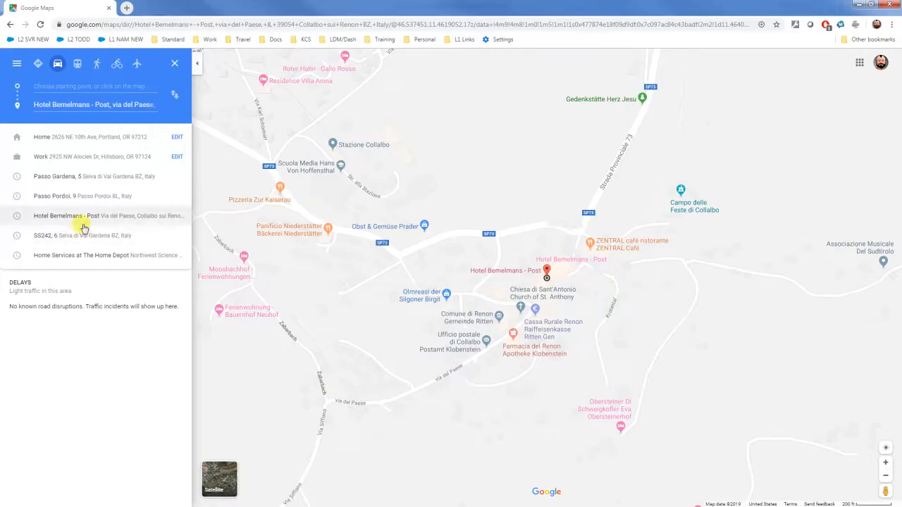
# Step: Make the hotel the start and route to Sella Pass, ending on the SS242 road
pyautogui.click(83, 216)
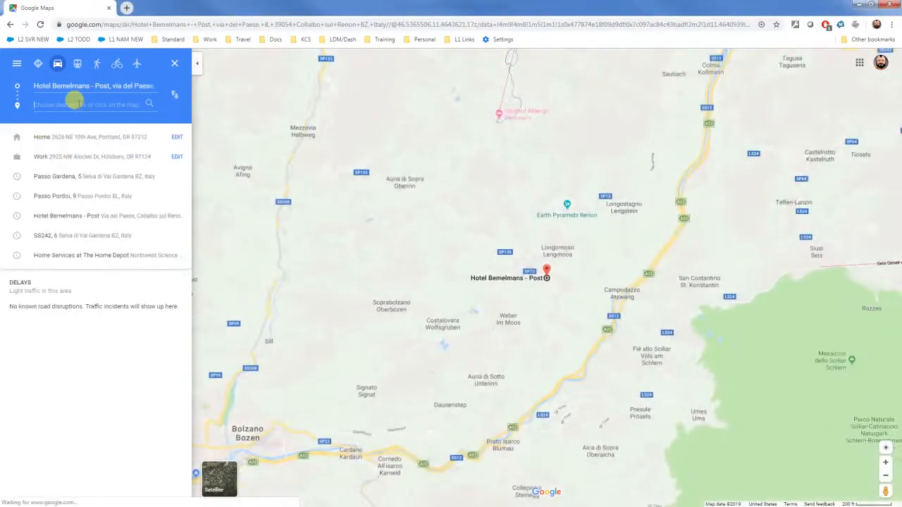
pyautogui.write('sell')
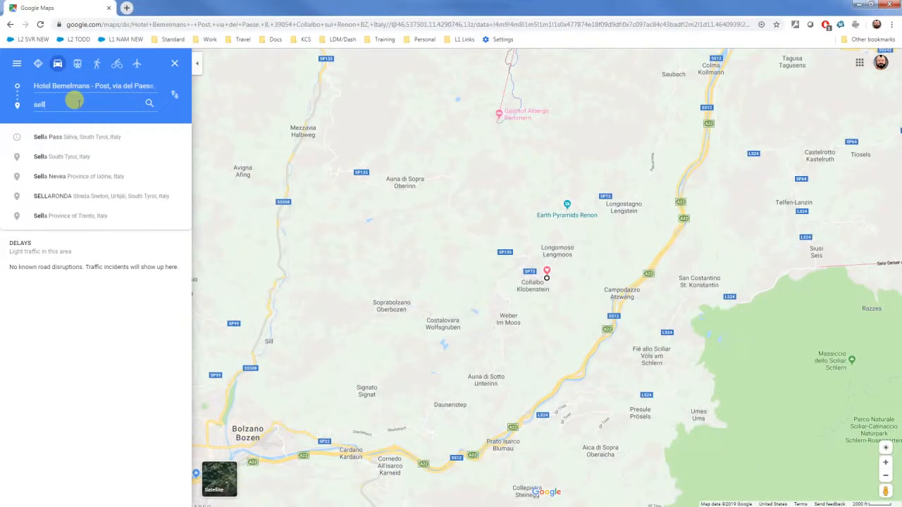
pyautogui.click(77, 137)
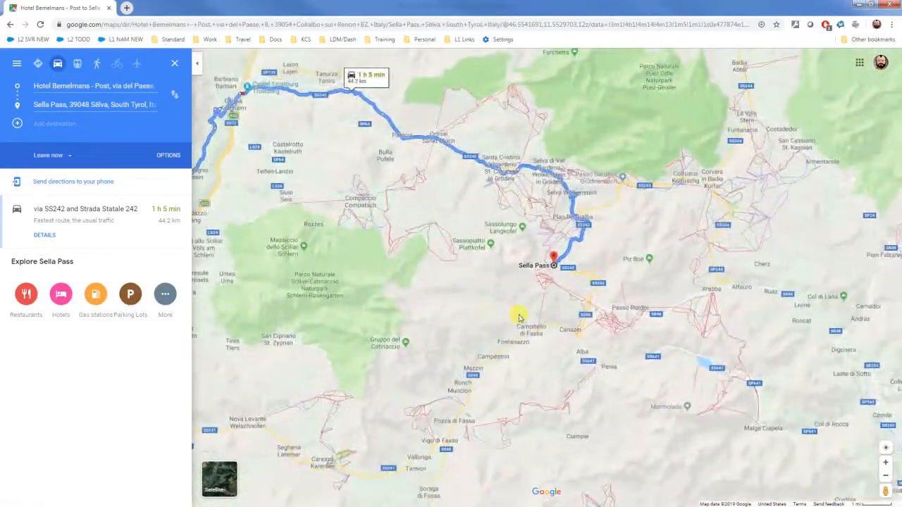
pyautogui.scroll(3)
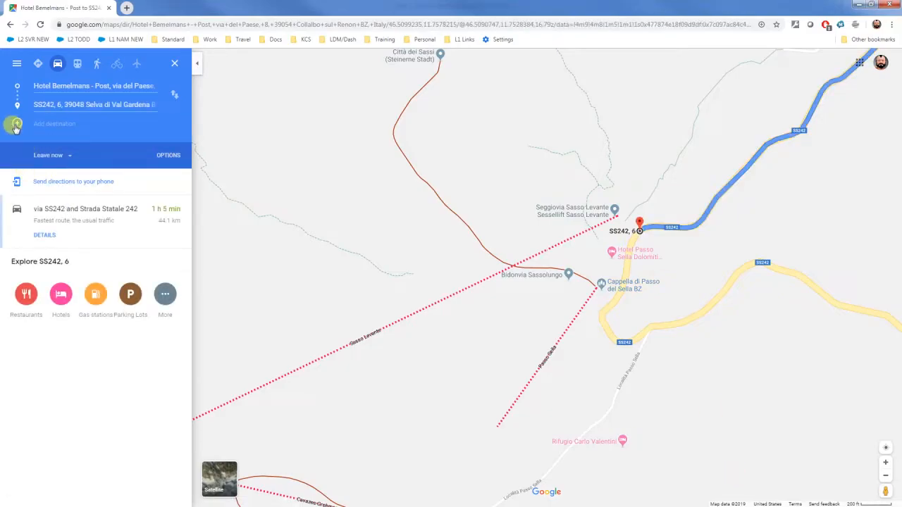
# Step: Add Passo Pordoi and then Campolongo Pass as further stops on the route
pyautogui.click(85, 124)
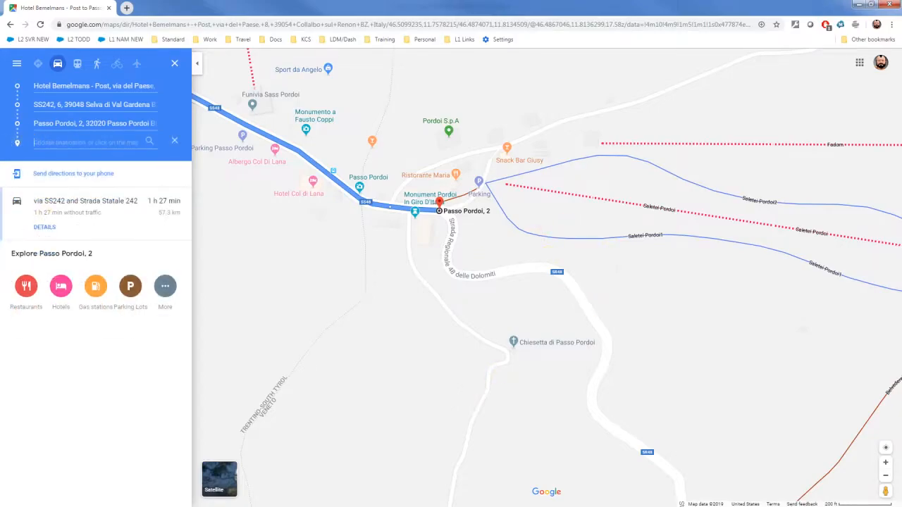
pyautogui.click(91, 141)
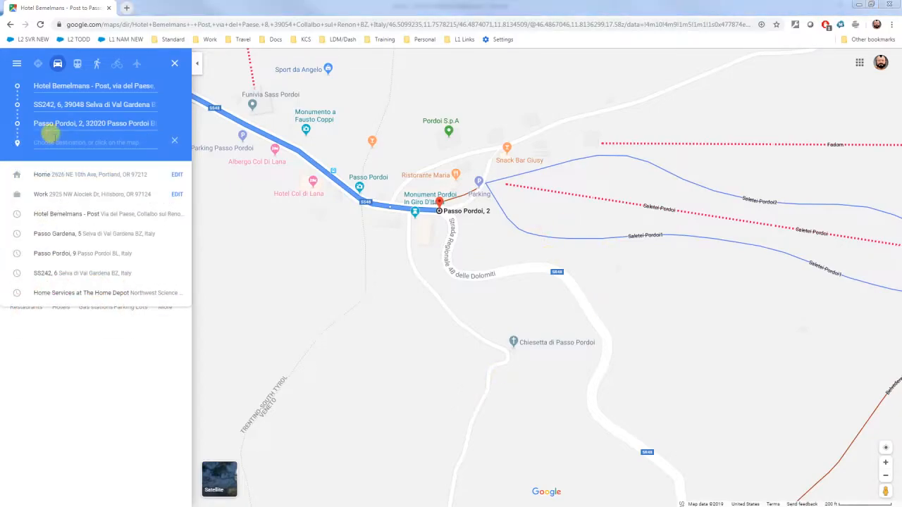
pyautogui.write('Campolongopass')
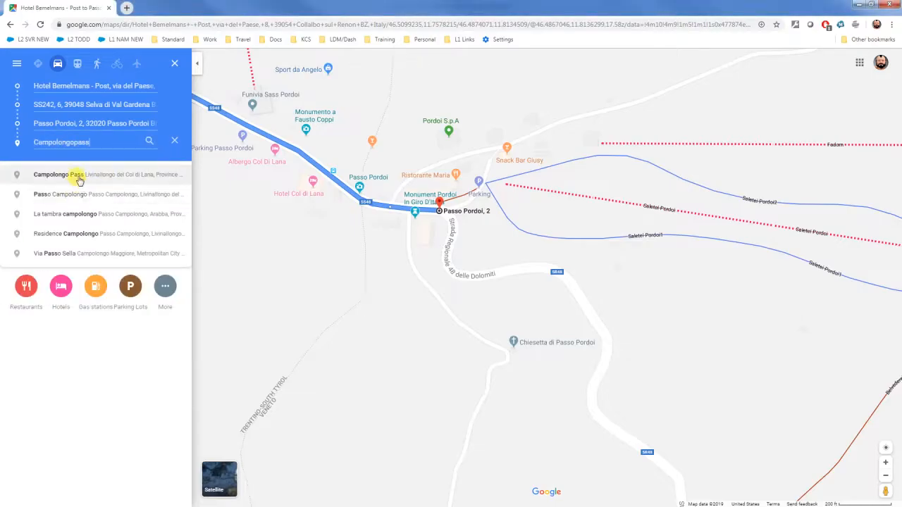
pyautogui.click(79, 175)
pyautogui.write('Grödner Joch')
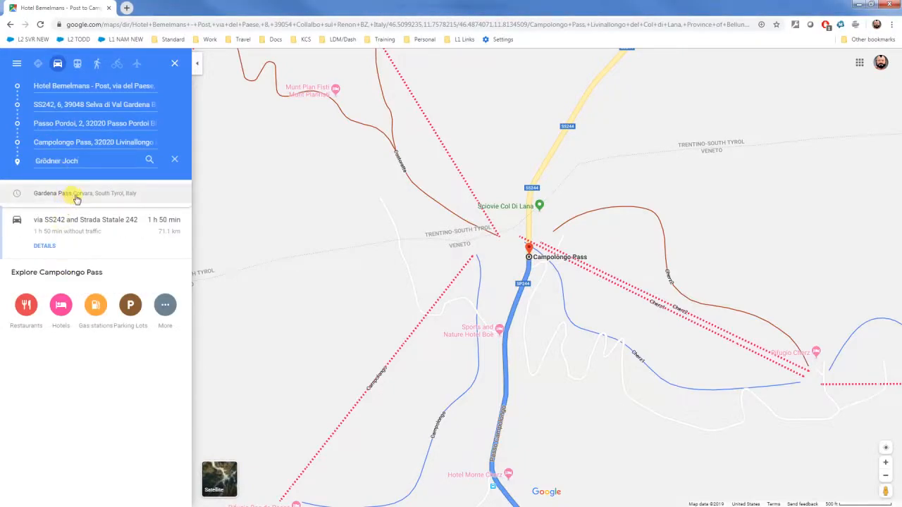
# Step: Add Passo Gardena, 5 as a stop and return the route to Hotel Bemelmans - Post
pyautogui.click(76, 193)
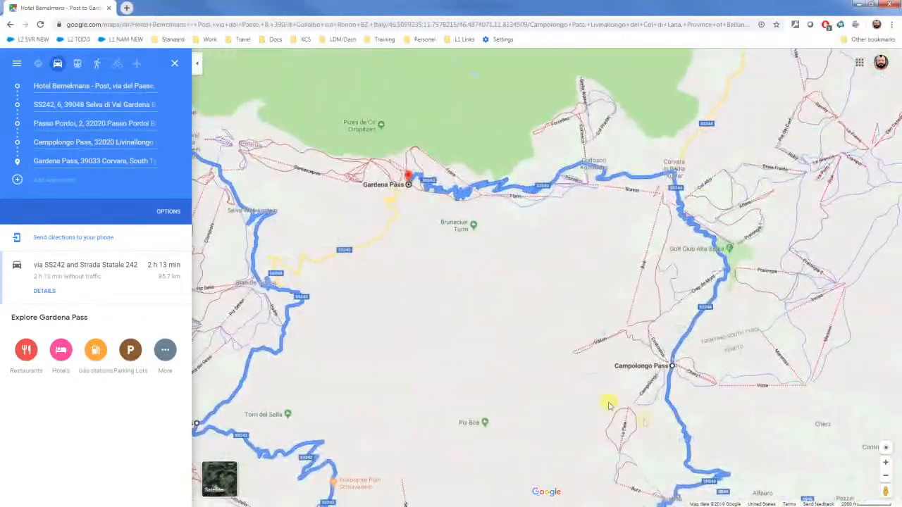
pyautogui.moveTo(609, 406); pyautogui.dragTo(502, 303)
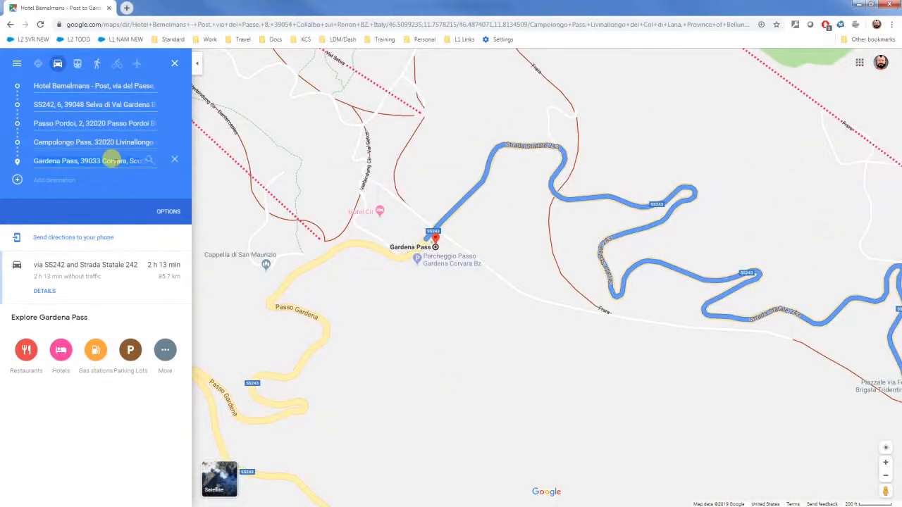
pyautogui.click(175, 158)
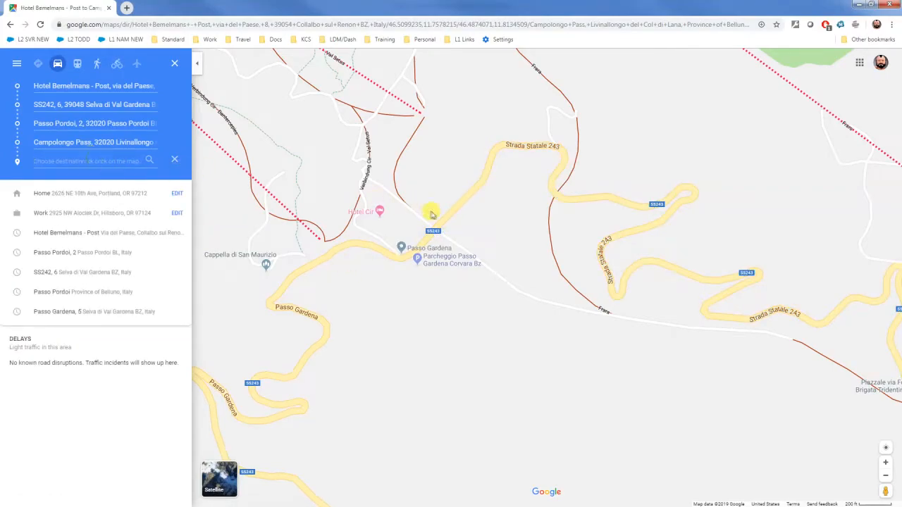
pyautogui.click(432, 215)
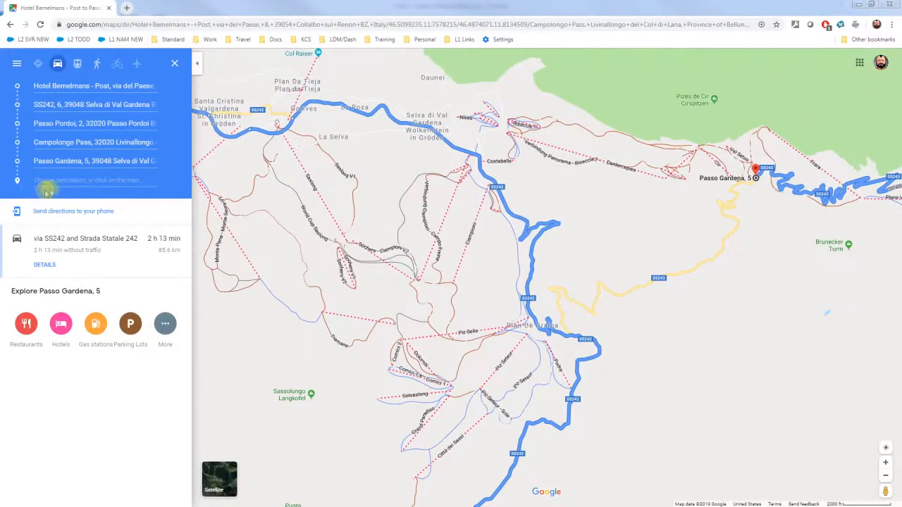
pyautogui.click(85, 181)
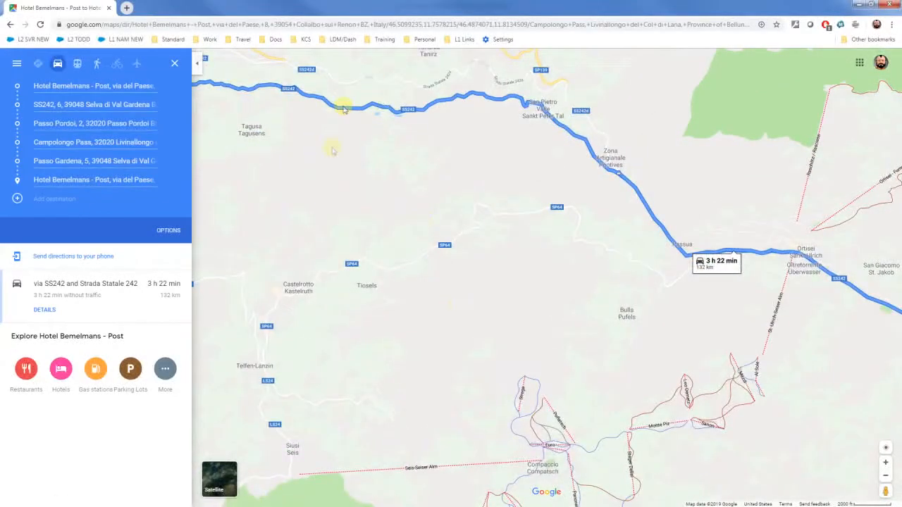
pyautogui.moveTo(378, 307)
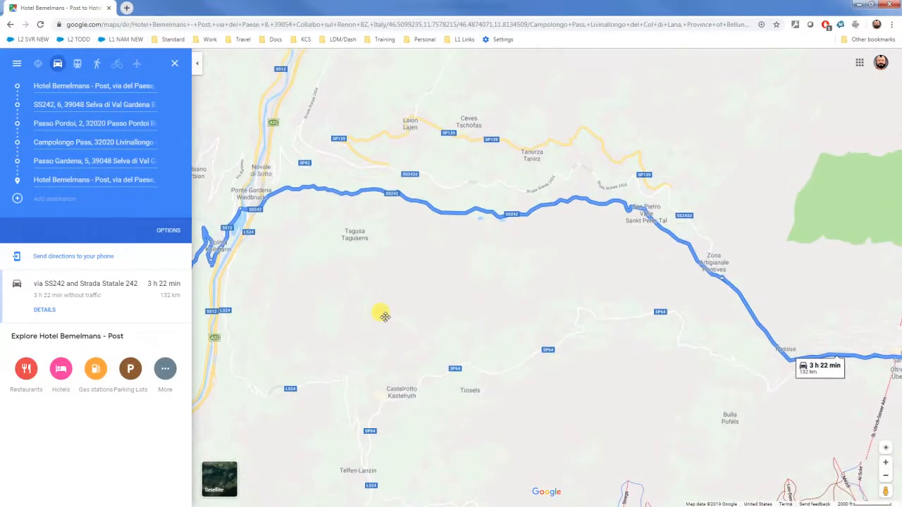
pyautogui.moveTo(383, 316); pyautogui.dragTo(403, 327)
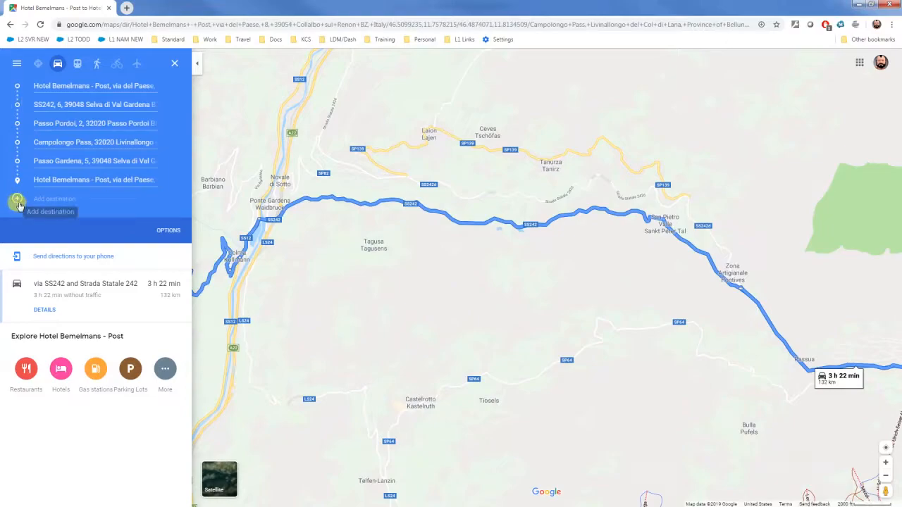
pyautogui.click(96, 110)
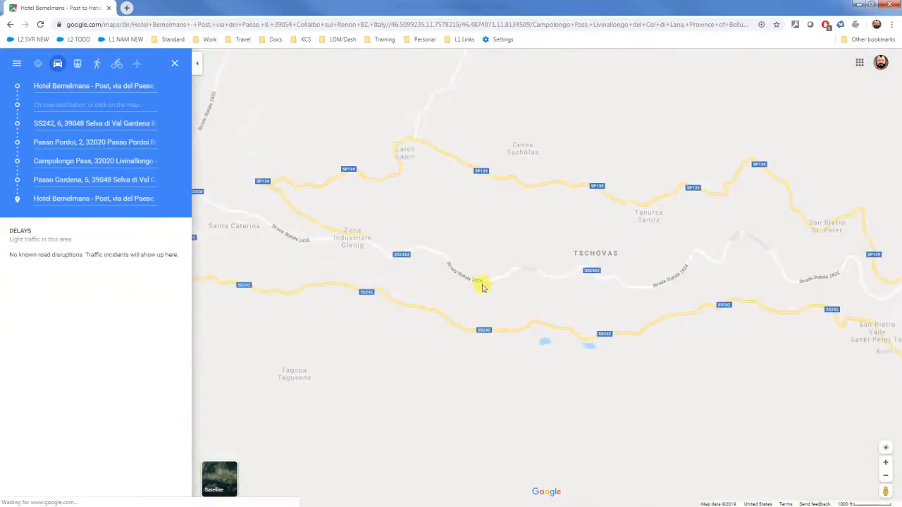
pyautogui.click(484, 281)
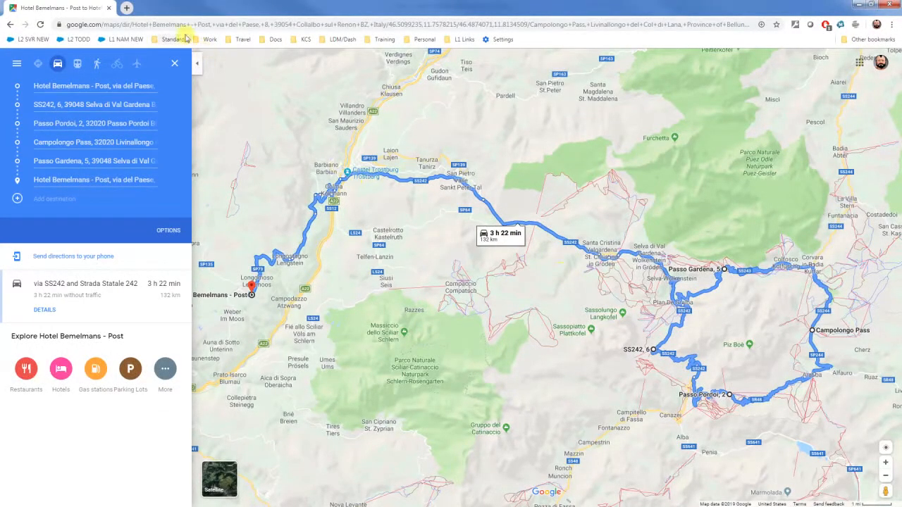
# Step: Copy the Maps route URL into mapstogpx.com and convert it to a downloaded GPX file
pyautogui.rightClick(176, 26)
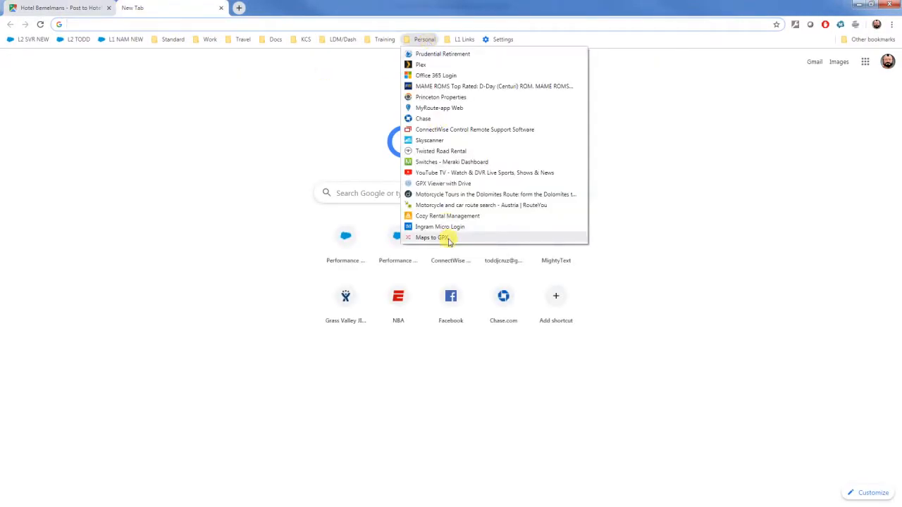
pyautogui.click(430, 237)
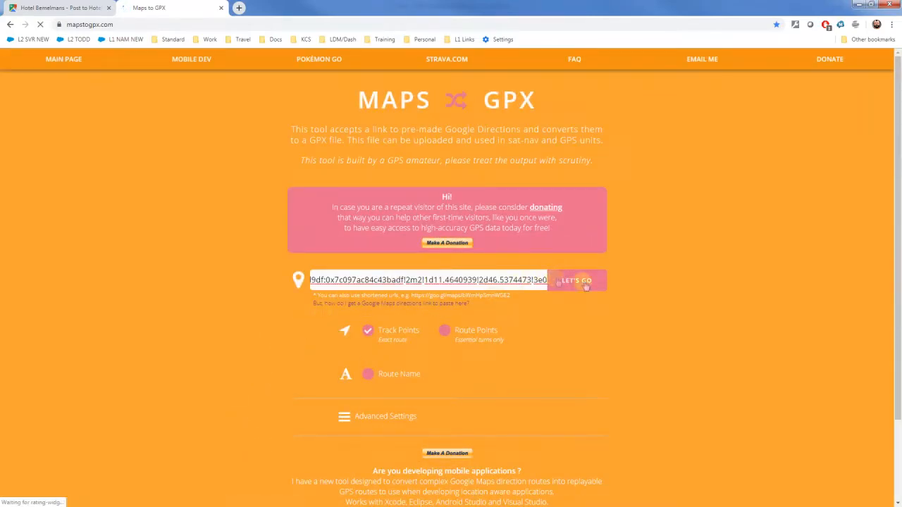
pyautogui.click(575, 279)
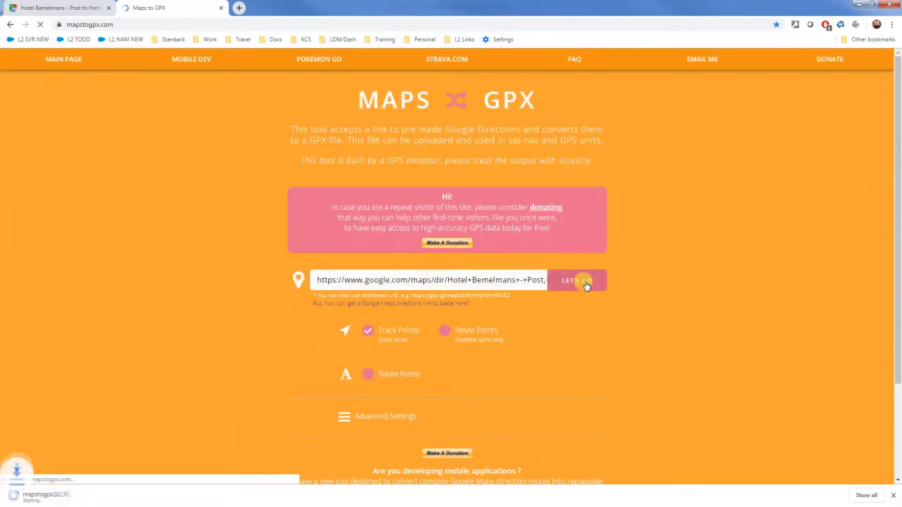
pyautogui.click(576, 279)
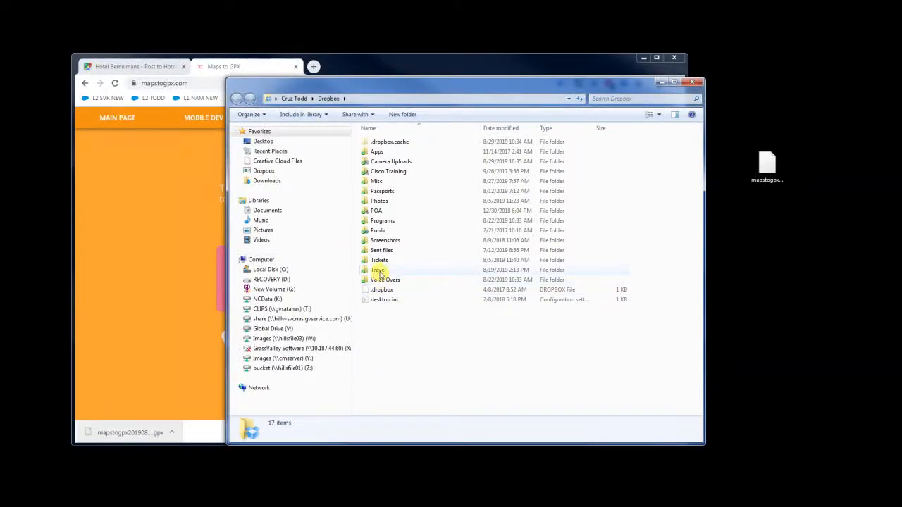
# Step: Place the downloaded mapstogpx .gpx file inside the Dropbox Travel folder
pyautogui.doubleClick(378, 270)
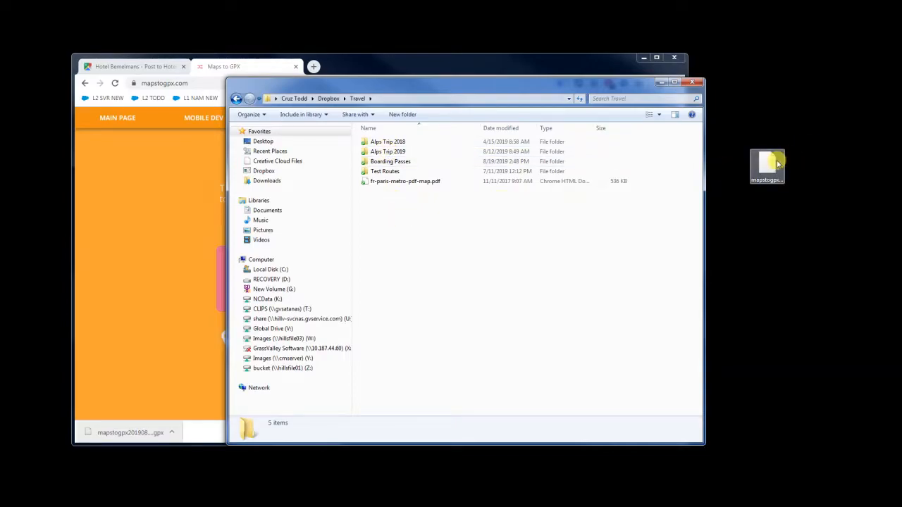
pyautogui.click(408, 192)
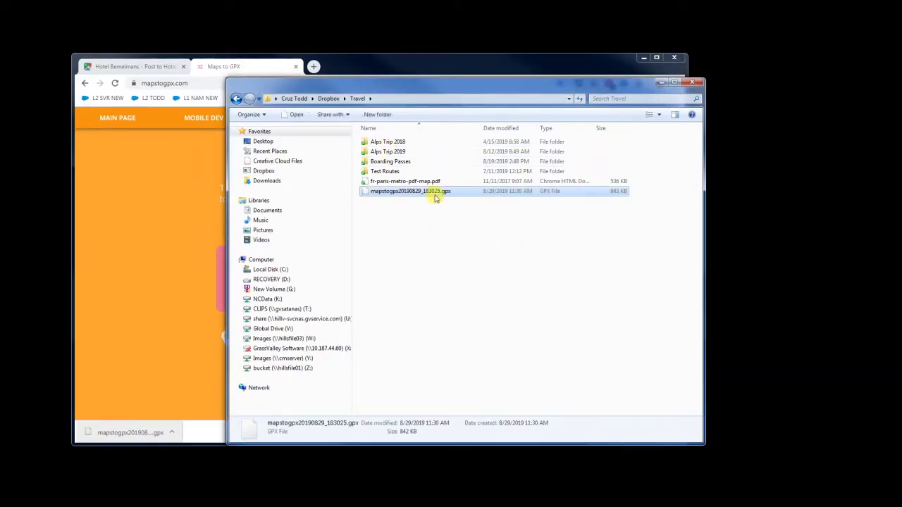
pyautogui.moveTo(462, 191)
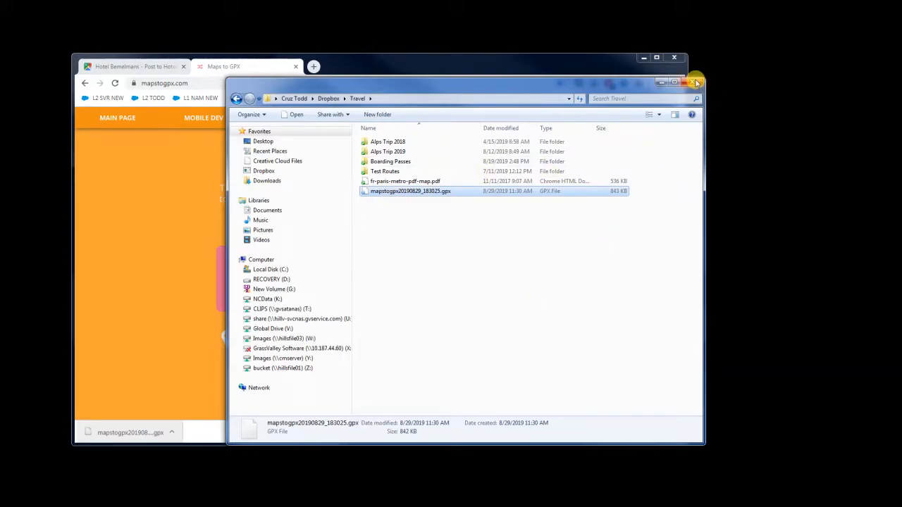
pyautogui.moveTo(697, 82)
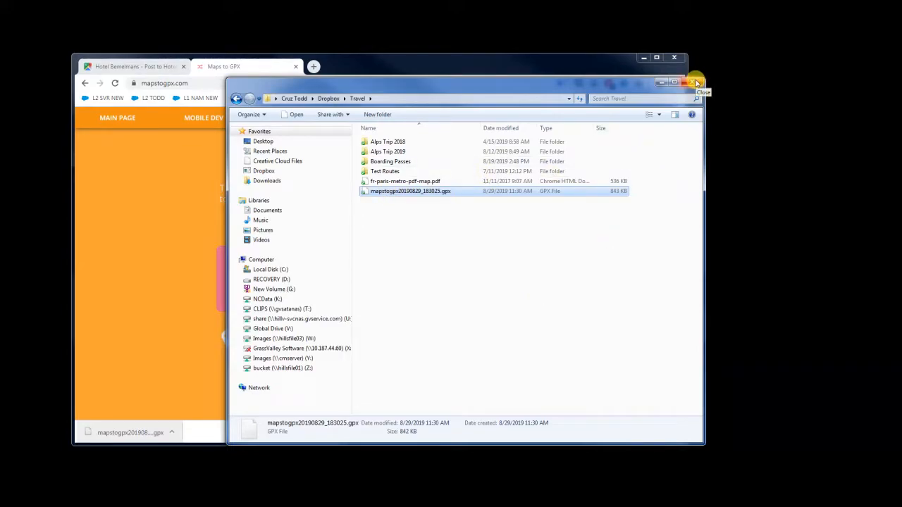
# Step: Close File Explorer and drop into Street View on SS242 along the loop route
pyautogui.click(695, 82)
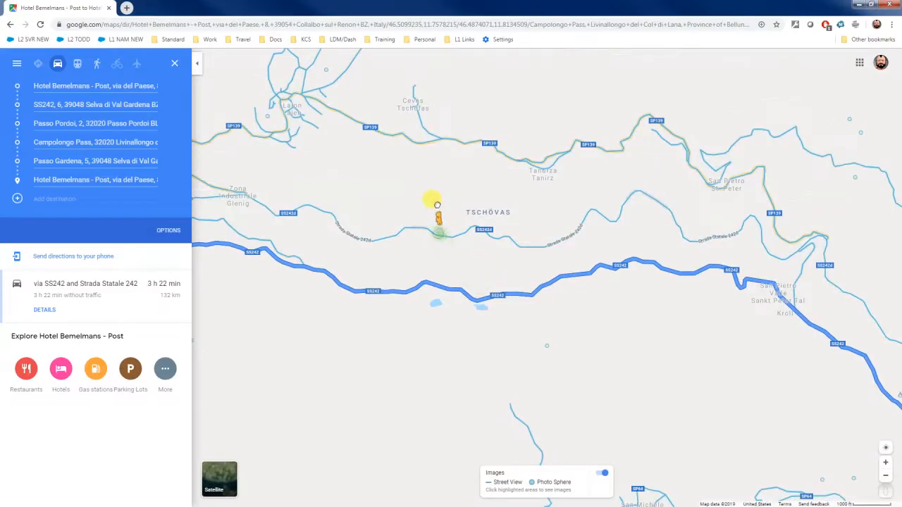
pyautogui.click(437, 214)
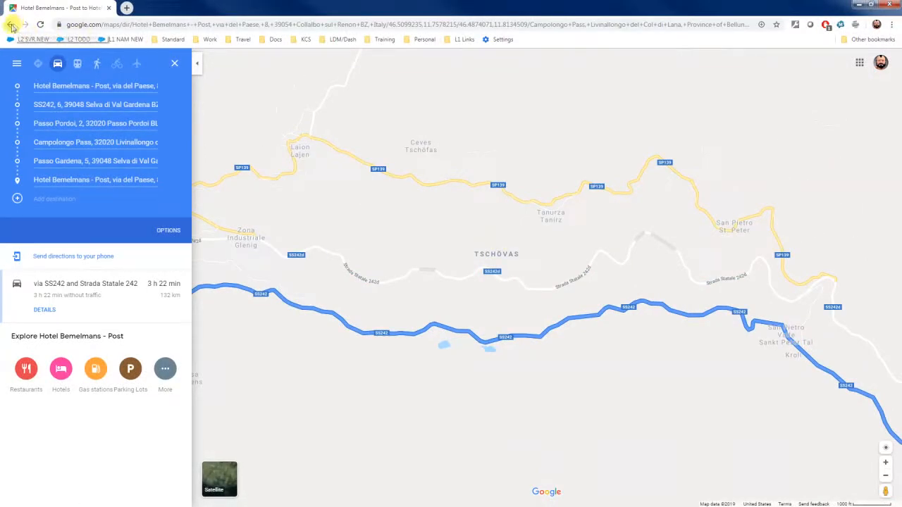
pyautogui.click(660, 361)
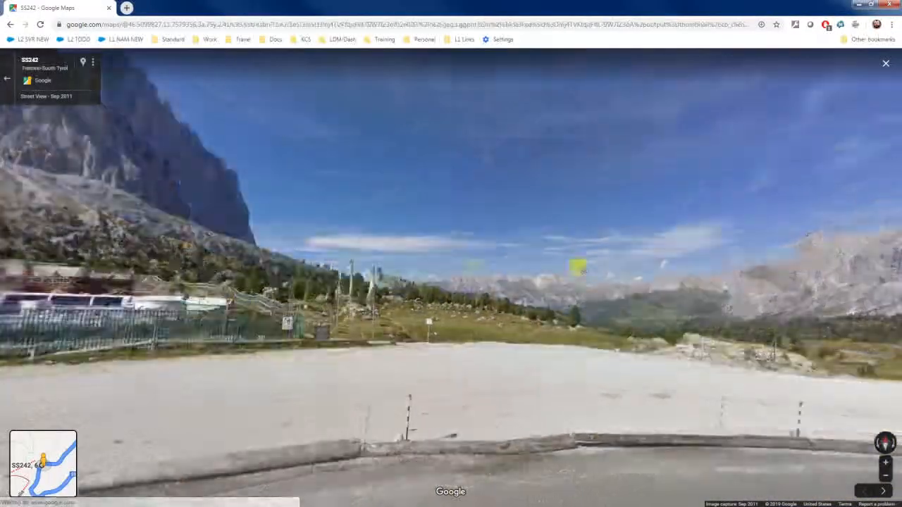
# Step: Move forward along SS242 in Street View past the roadside buildings and hotel
pyautogui.click(420, 328)
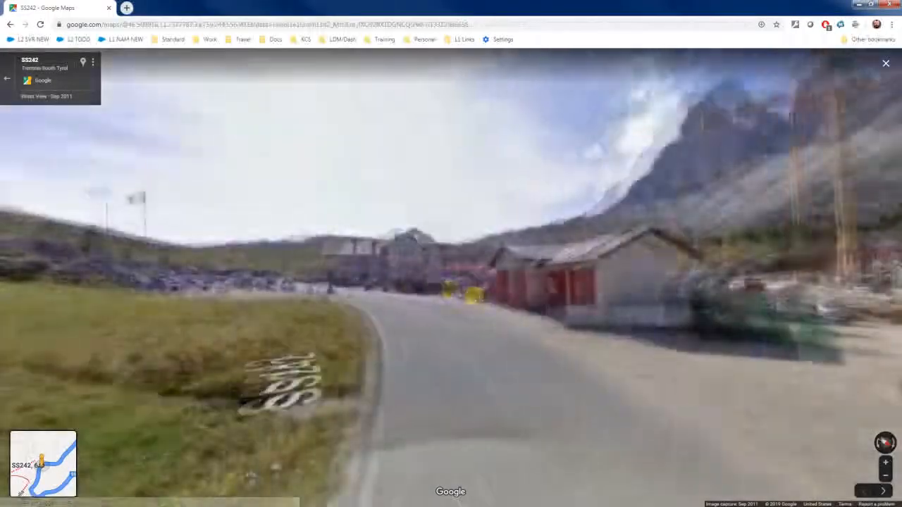
pyautogui.click(412, 266)
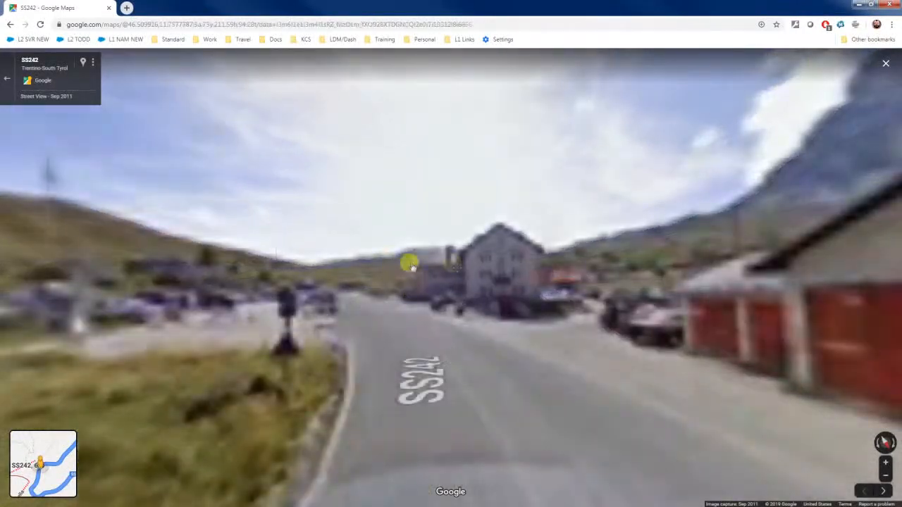
pyautogui.click(412, 266)
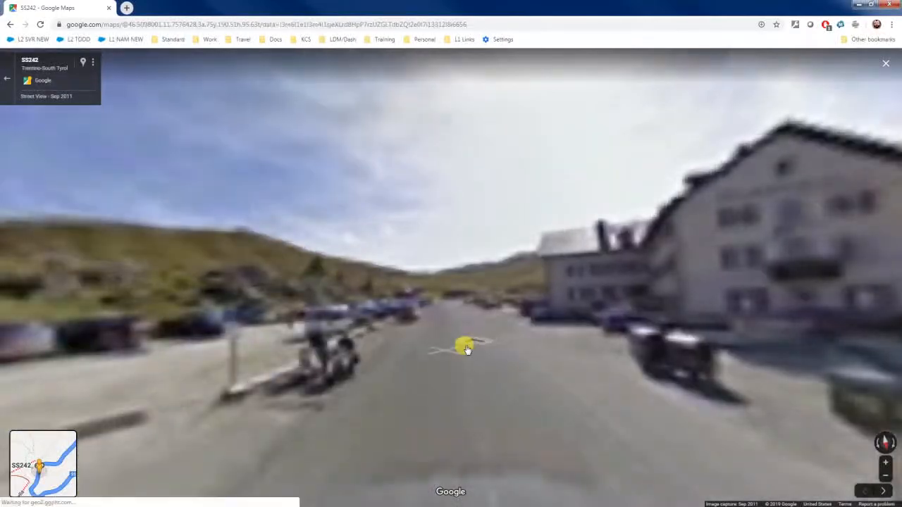
pyautogui.click(467, 349)
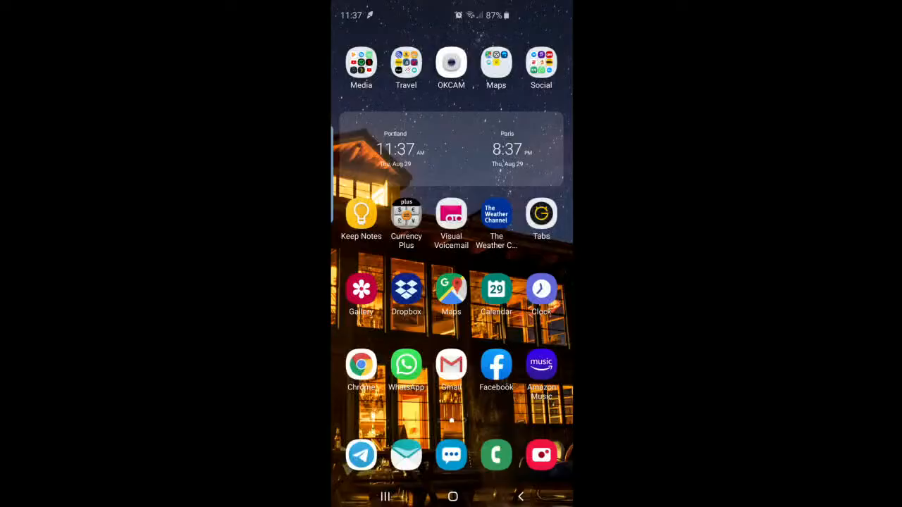
# Step: Launch Dropbox on the phone and load the Travel folder's .gpx file into GPX Viewer PRO
pyautogui.click(406, 289)
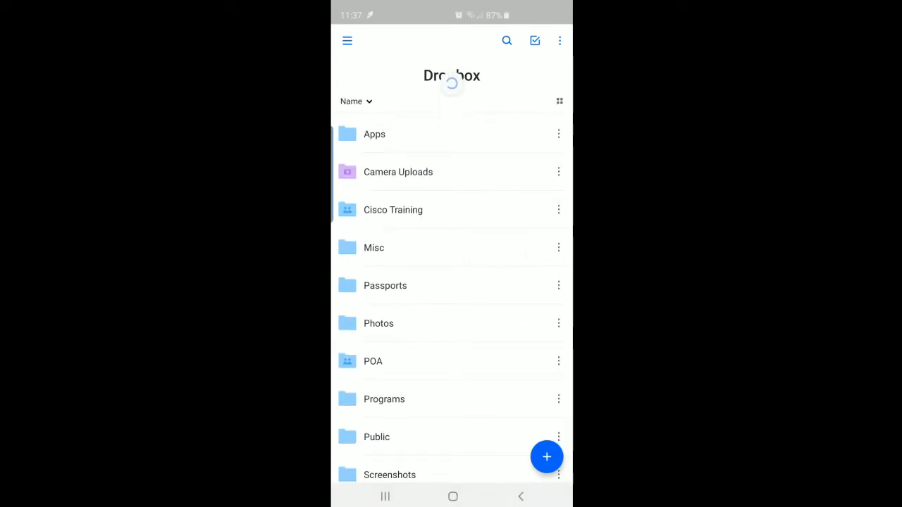
pyautogui.scroll(-3)
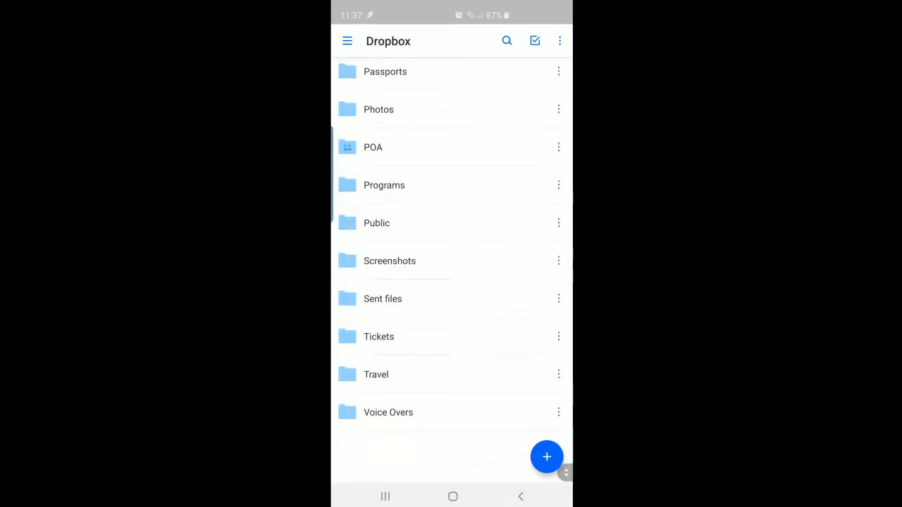
pyautogui.click(375, 375)
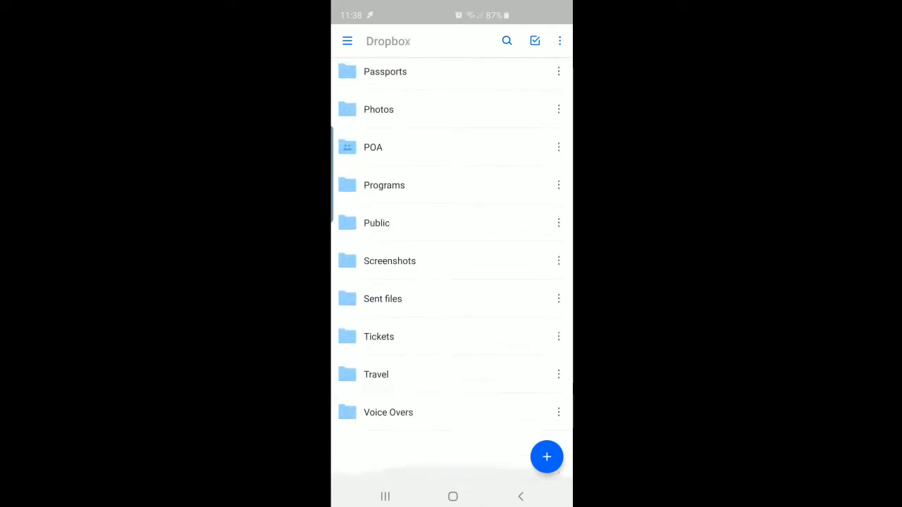
pyautogui.click(375, 375)
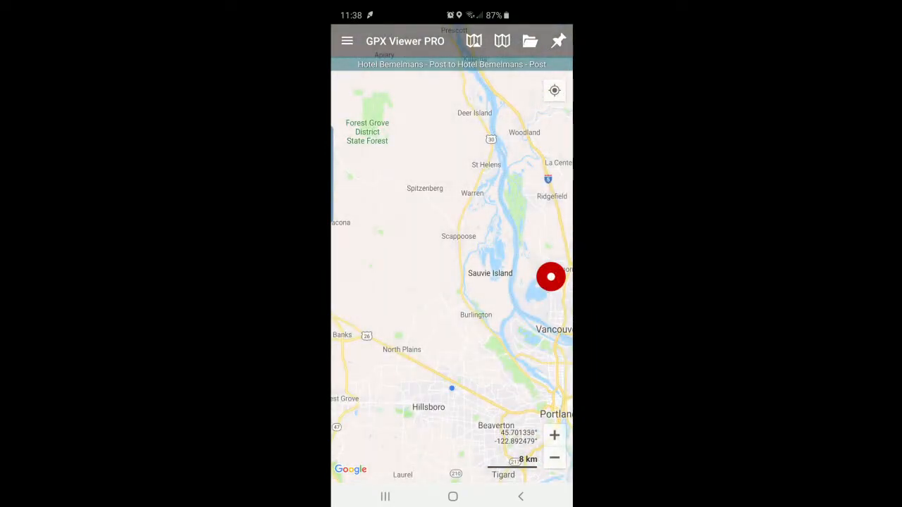
# Step: Zoom GPX Viewer PRO to the loaded route track, then bring up the open-apps overview
pyautogui.click(347, 41)
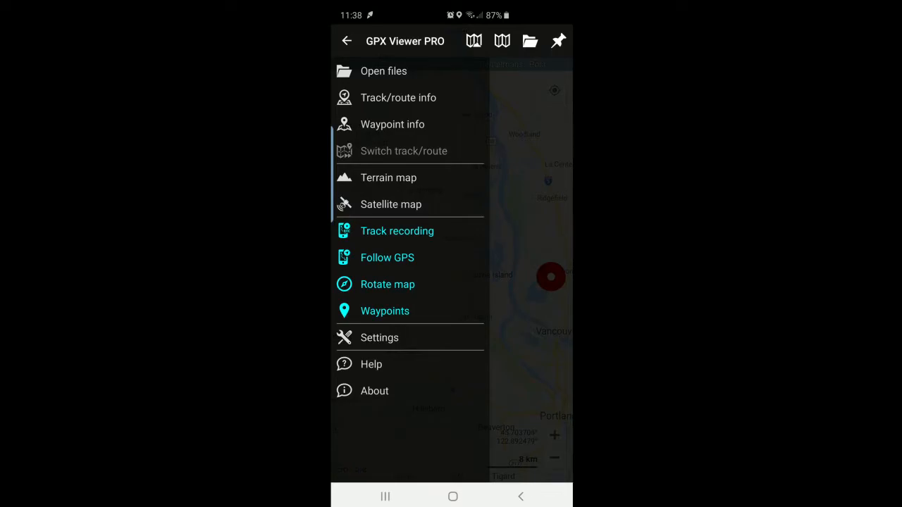
pyautogui.click(347, 39)
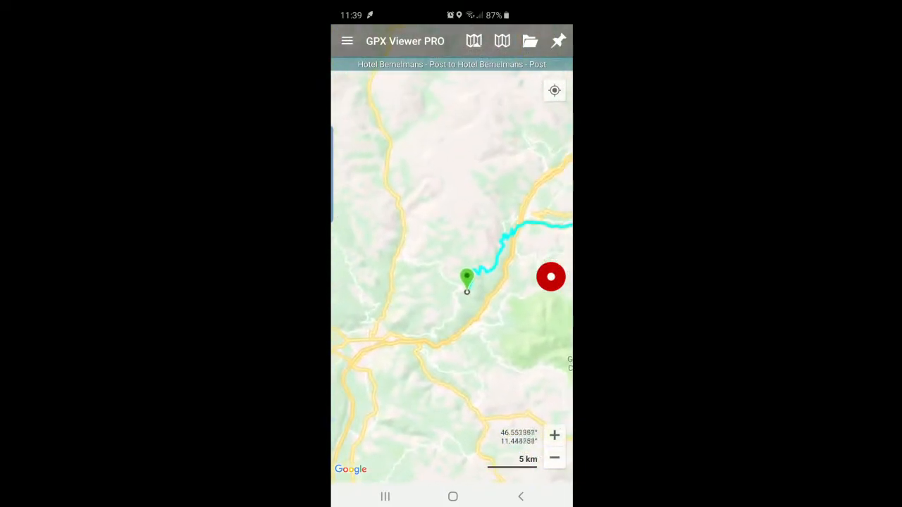
pyautogui.click(555, 434)
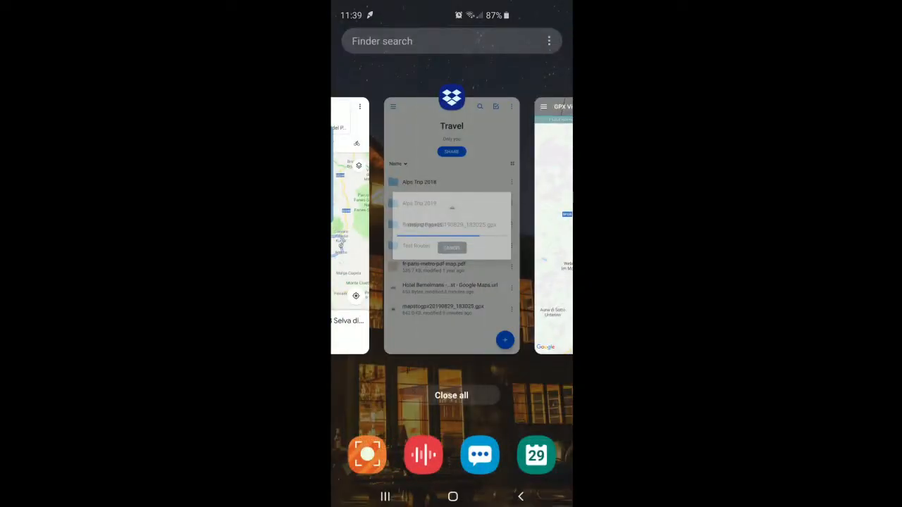
# Step: Put GPX Viewer PRO in the top half and Google Maps in the lower half of a split screen
pyautogui.click(451, 97)
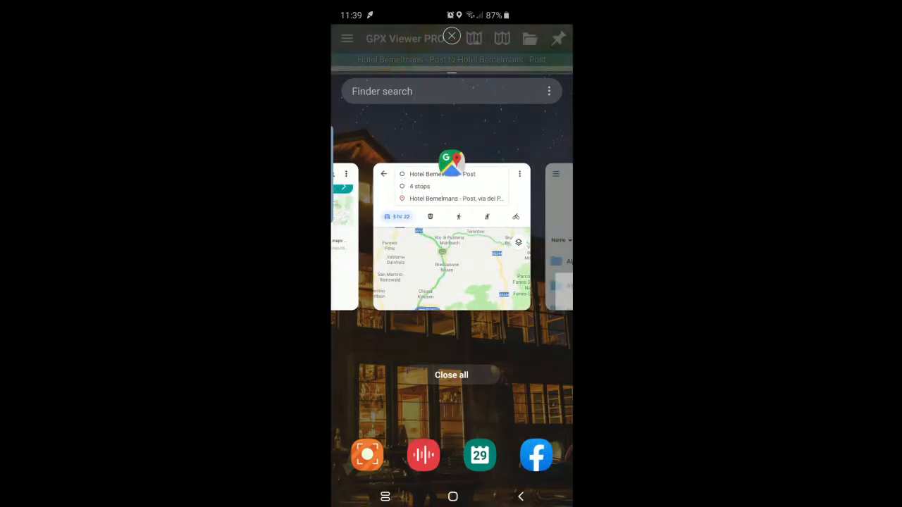
pyautogui.click(451, 236)
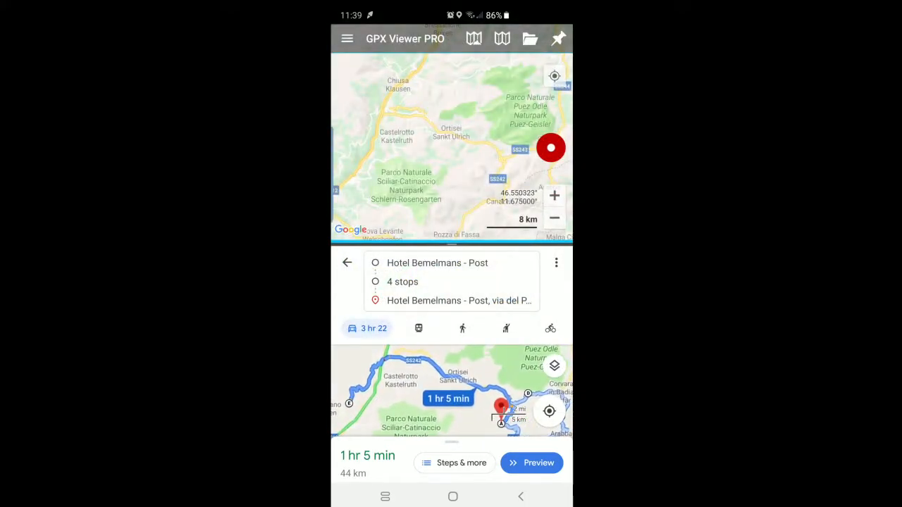
# Step: Zoom GPX Viewer to the route start near the hotel and start the Google Maps route preview below
pyautogui.click(530, 40)
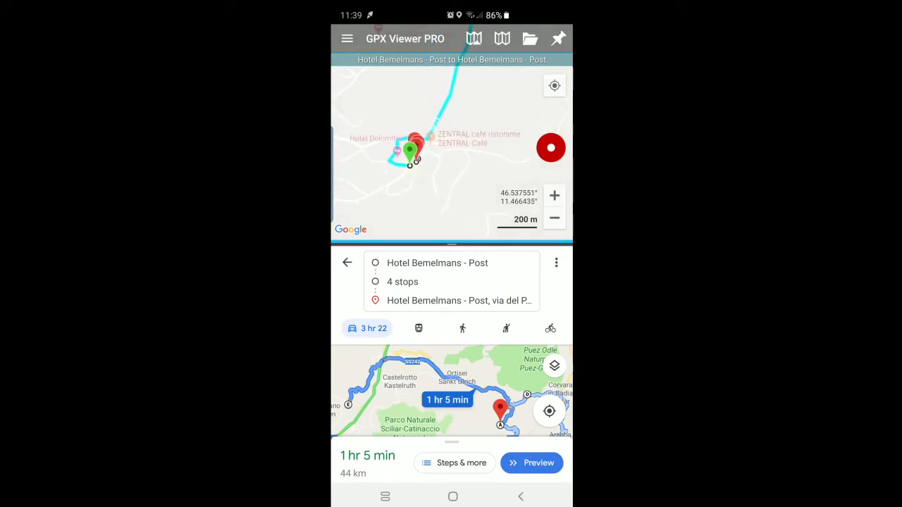
pyautogui.click(347, 39)
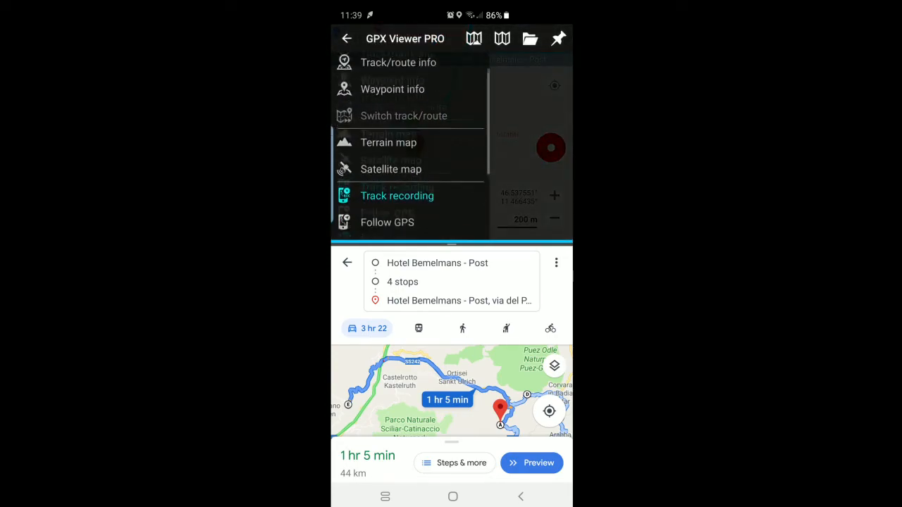
pyautogui.scroll(-3)
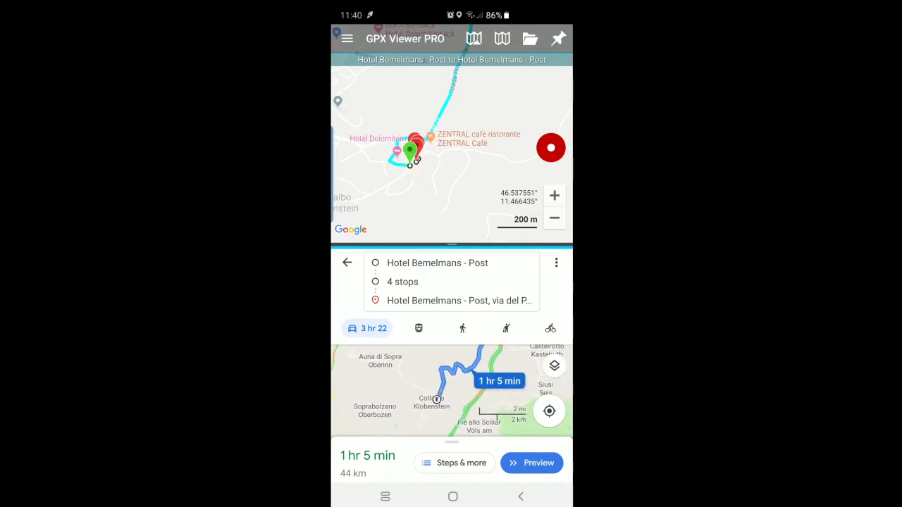
pyautogui.click(531, 462)
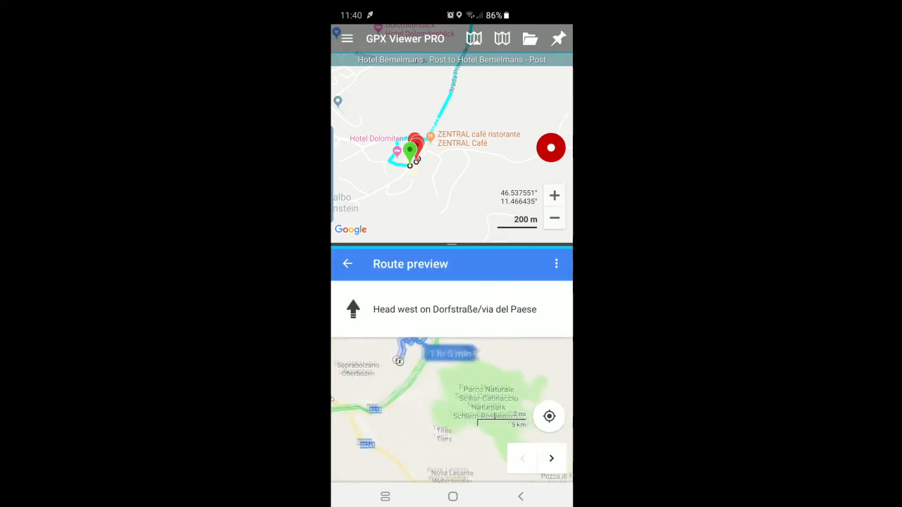